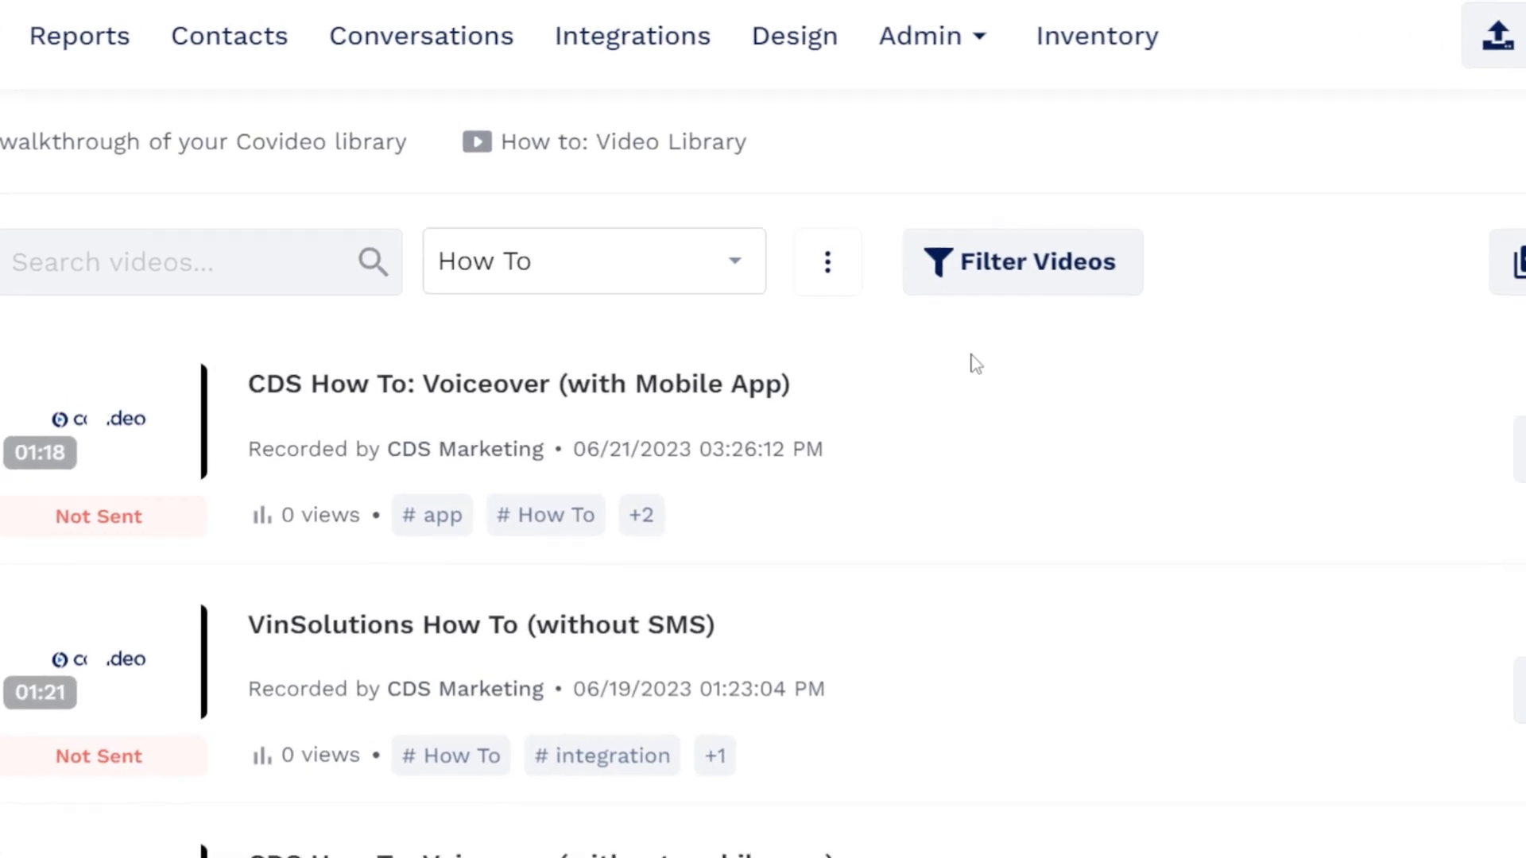
Choose Share from the How To folder's three-dot options menu.
{"action": "left_click", "coordinate": [826, 261]}
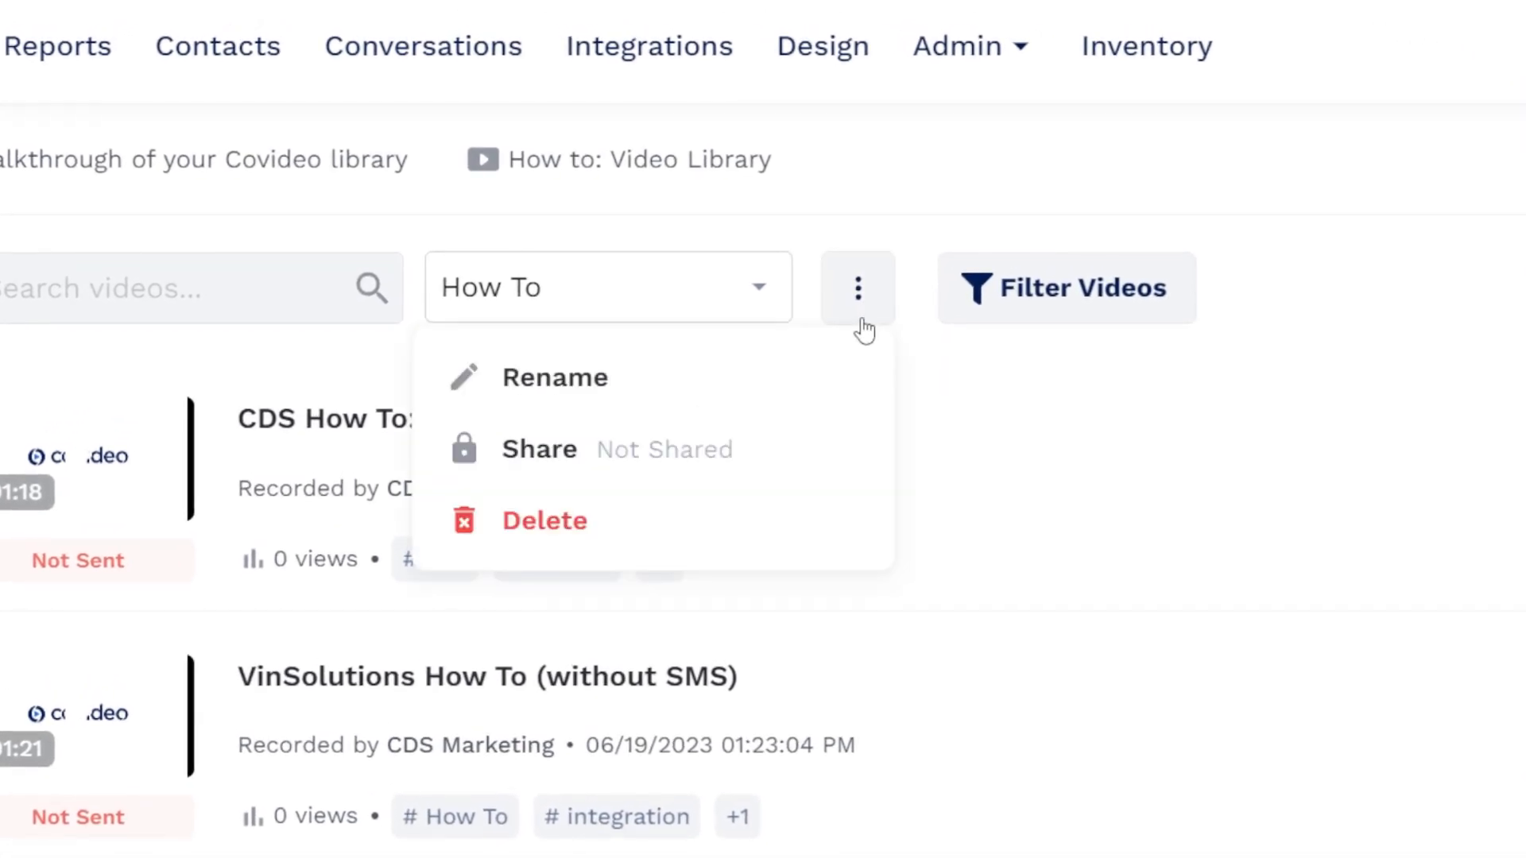
{"action": "left_click", "coordinate": [538, 449]}
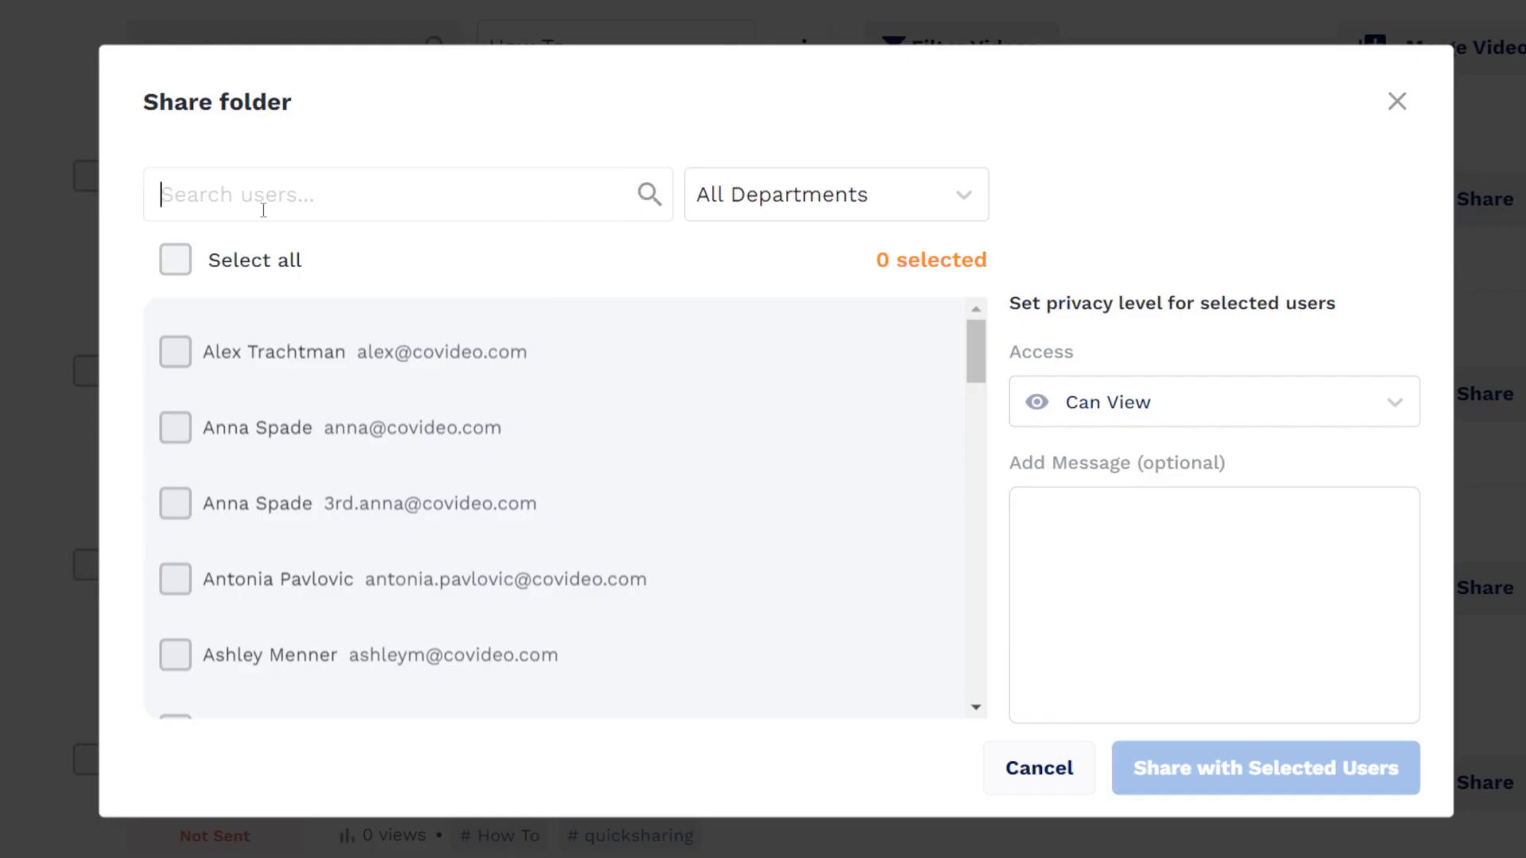
Toggle Select all on and off, then tick two individual users for the How To folder.
{"action": "left_click", "coordinate": [175, 260]}
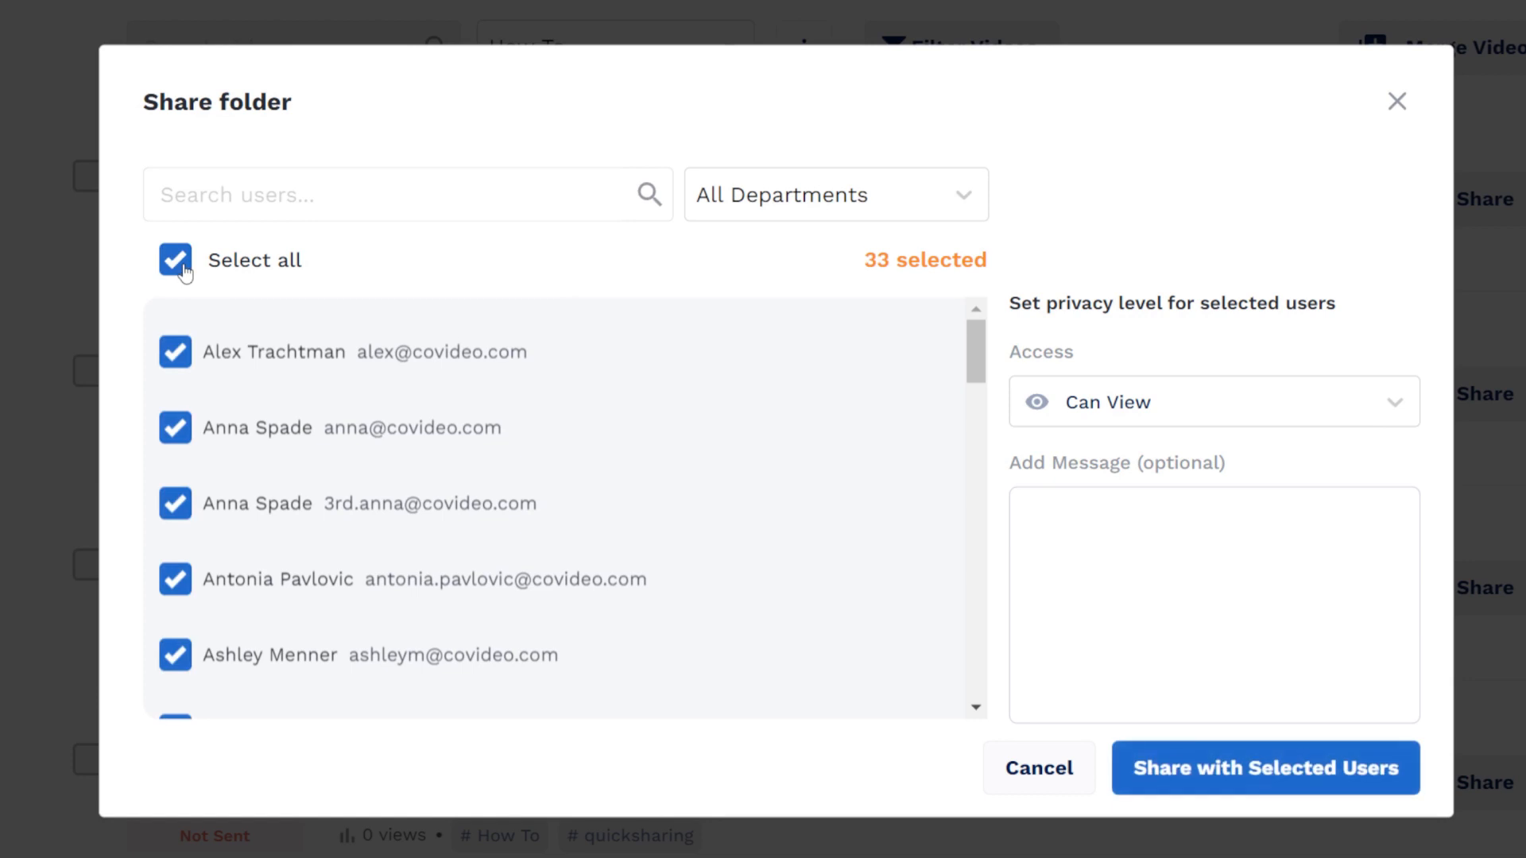
{"action": "left_click", "coordinate": [174, 260]}
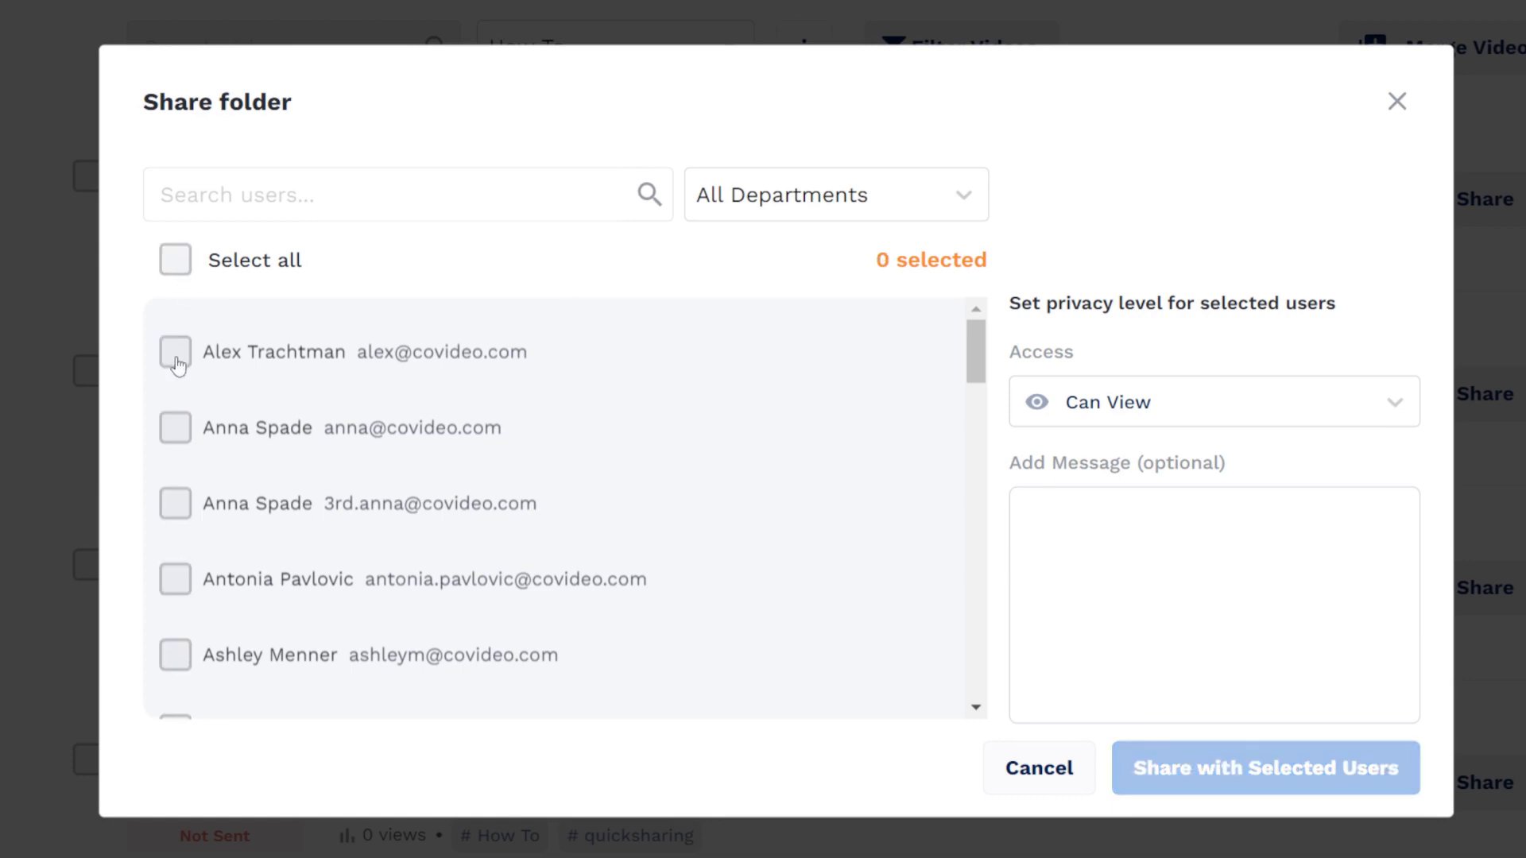
{"action": "left_click", "coordinate": [175, 428]}
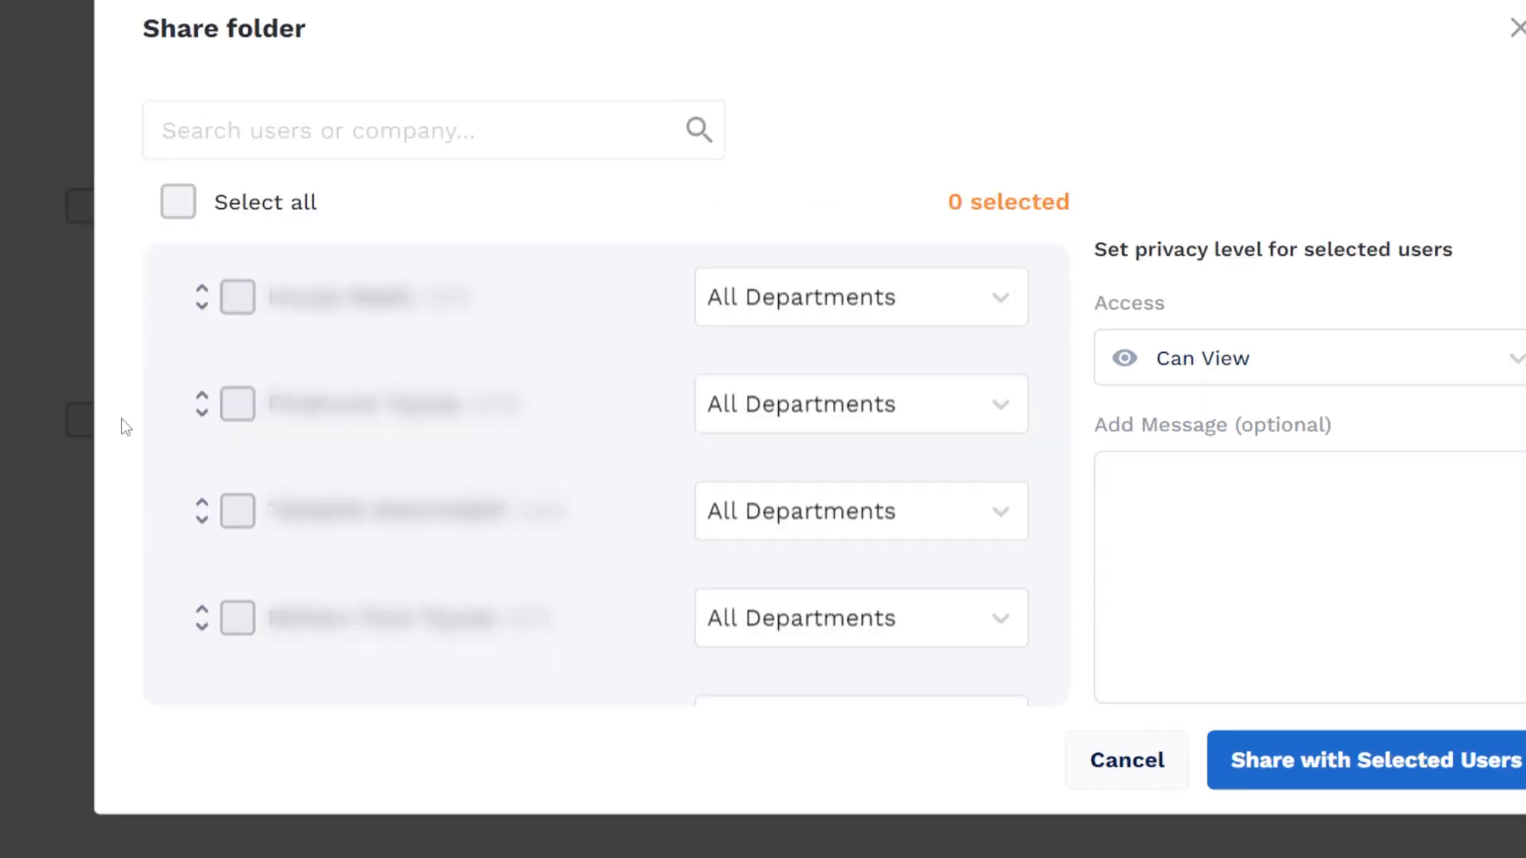
{"action": "left_click", "coordinate": [236, 297]}
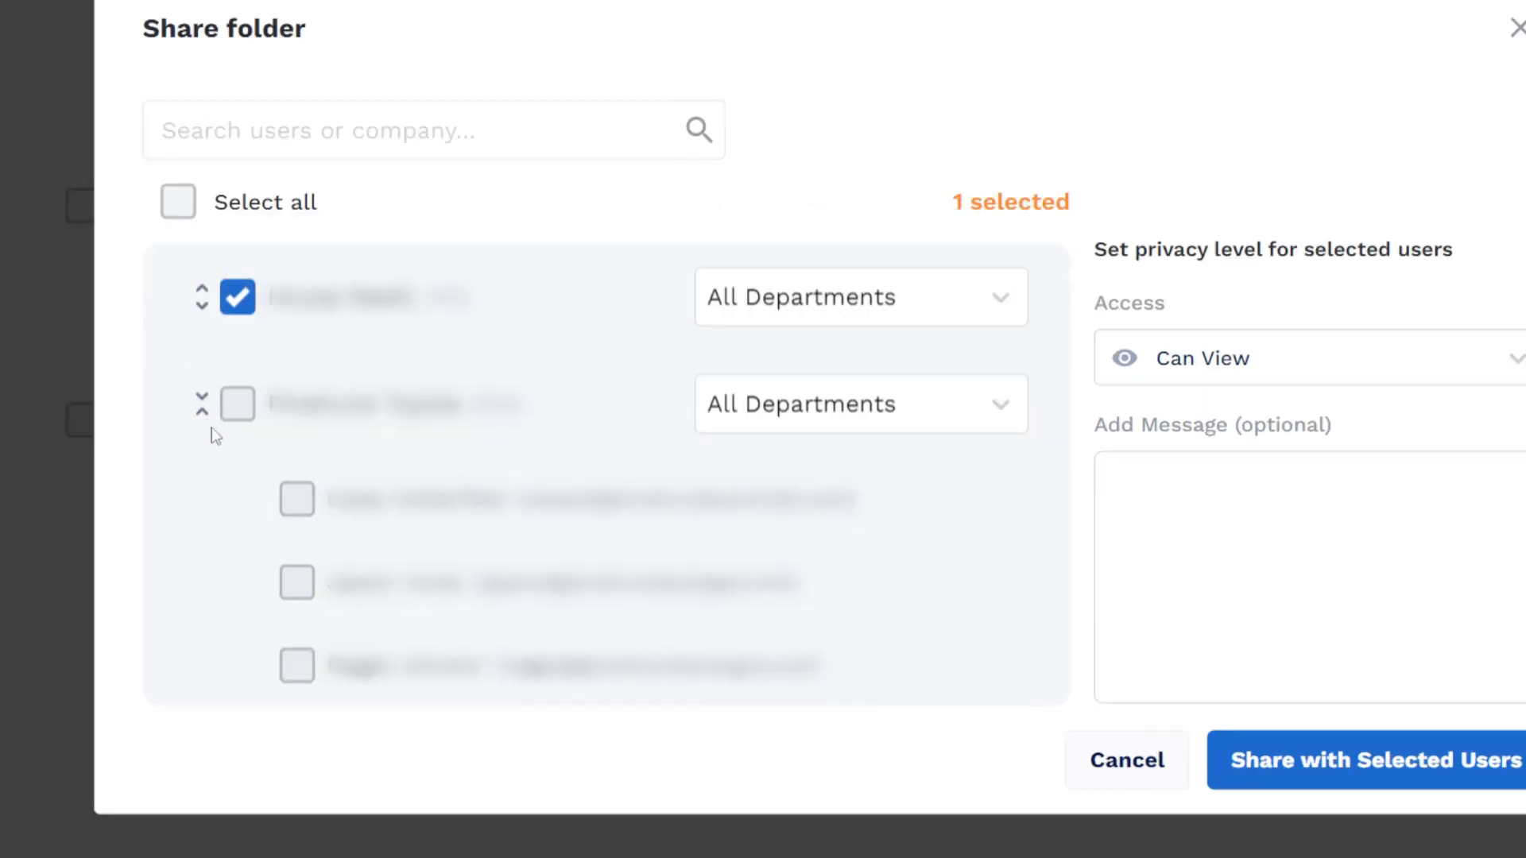
{"action": "left_click", "coordinate": [297, 499]}
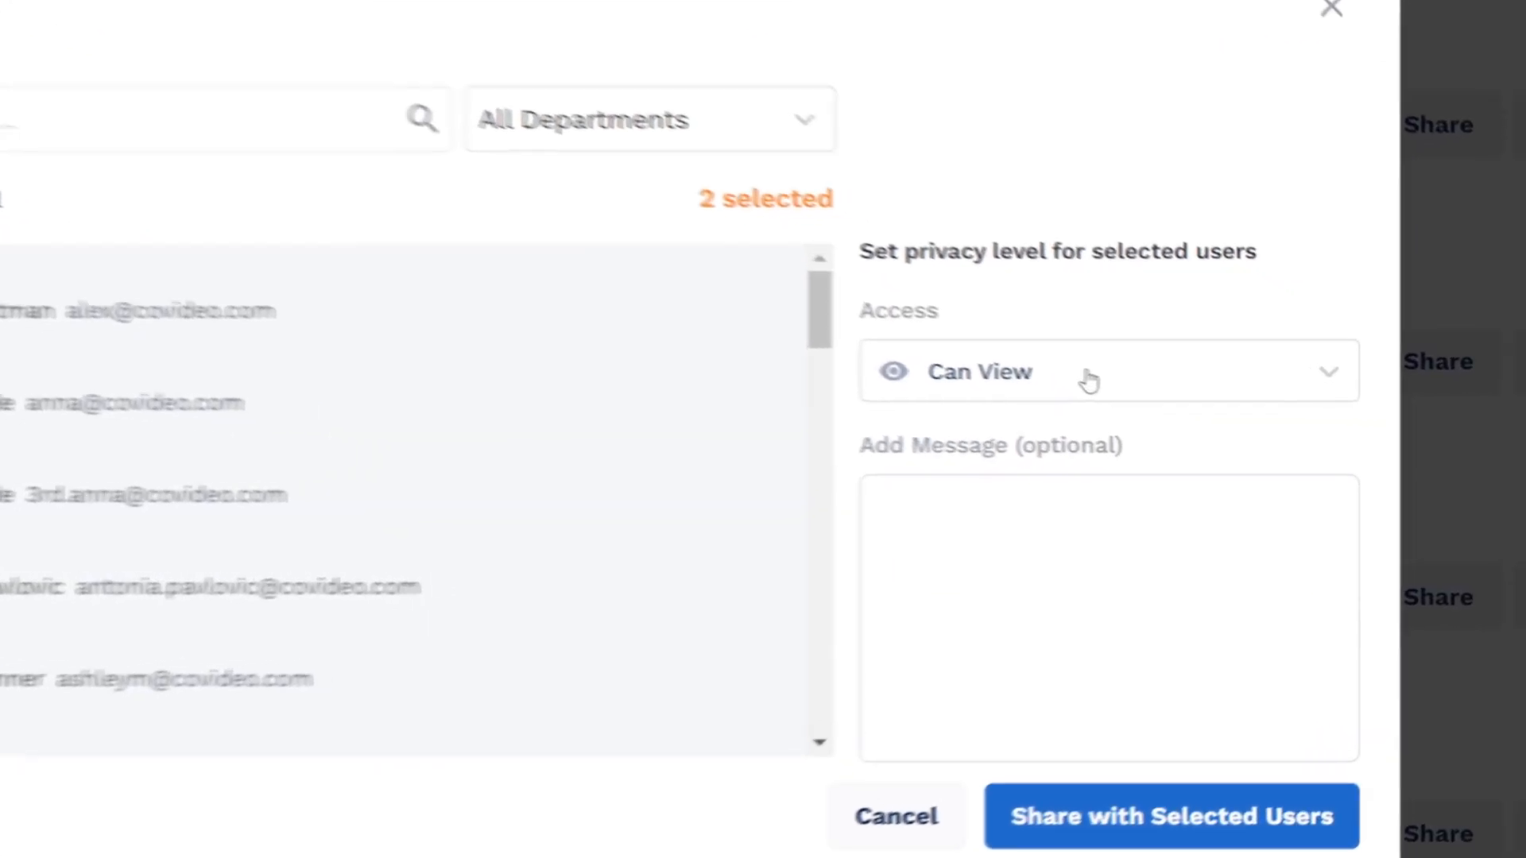
Confirm Can View access, share with the selected users and return to the video library.
{"action": "left_click", "coordinate": [1090, 377]}
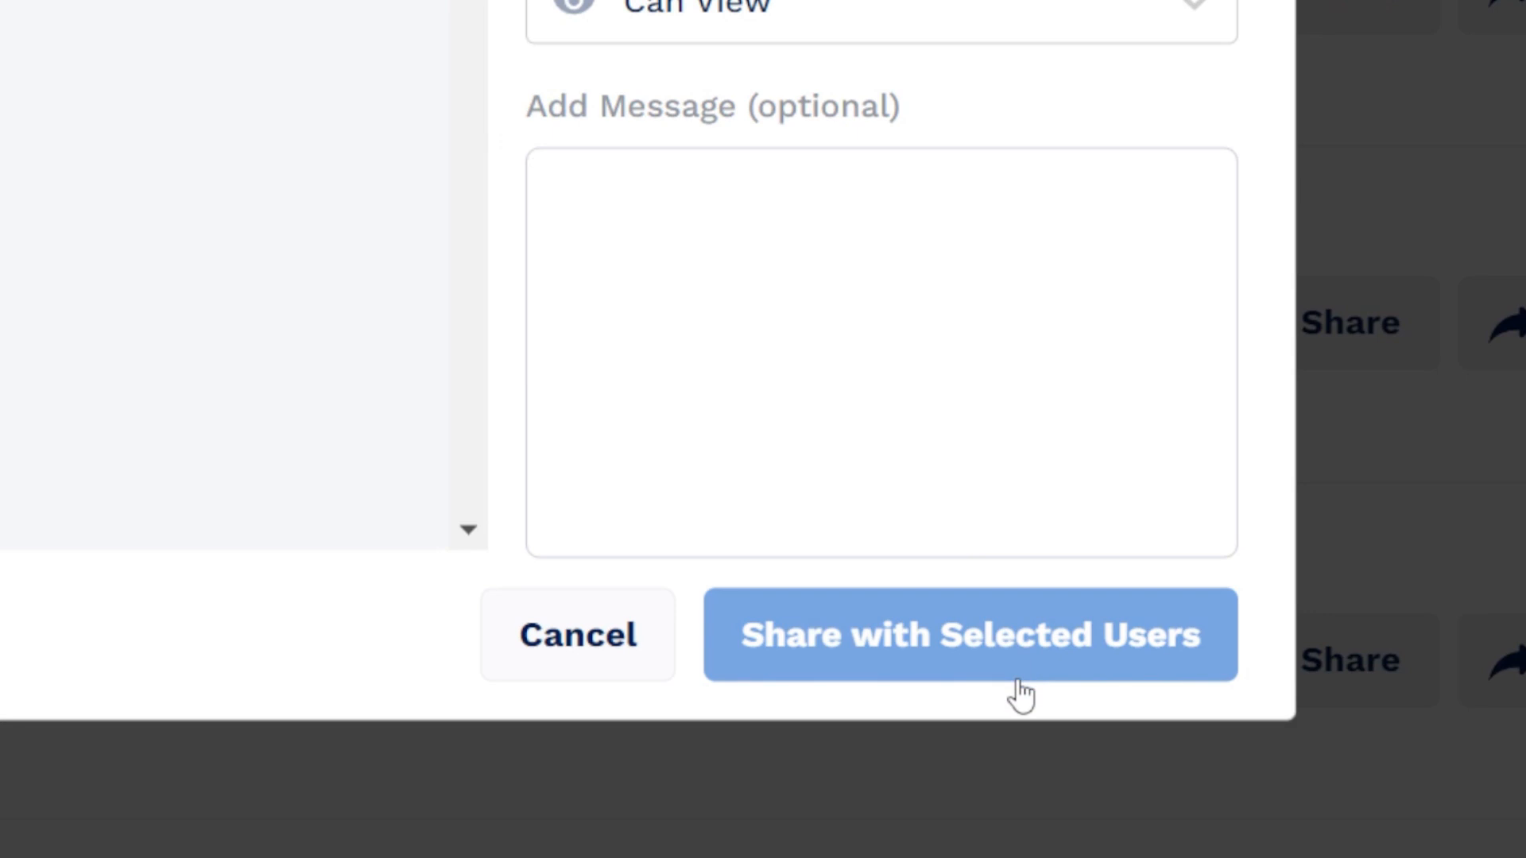
{"action": "left_click", "coordinate": [969, 636]}
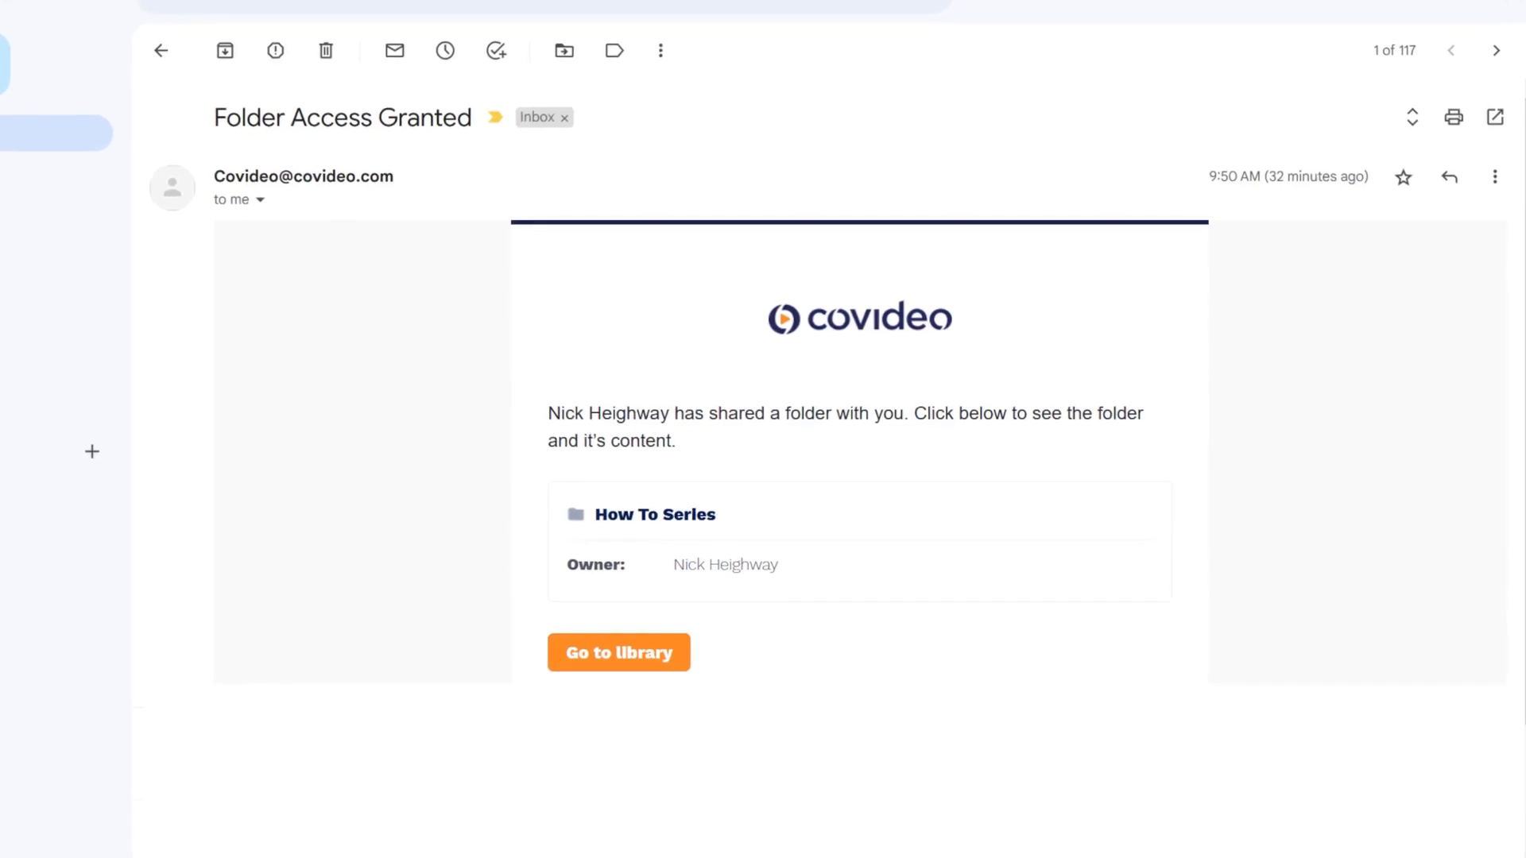
{"action": "left_click", "coordinate": [618, 651]}
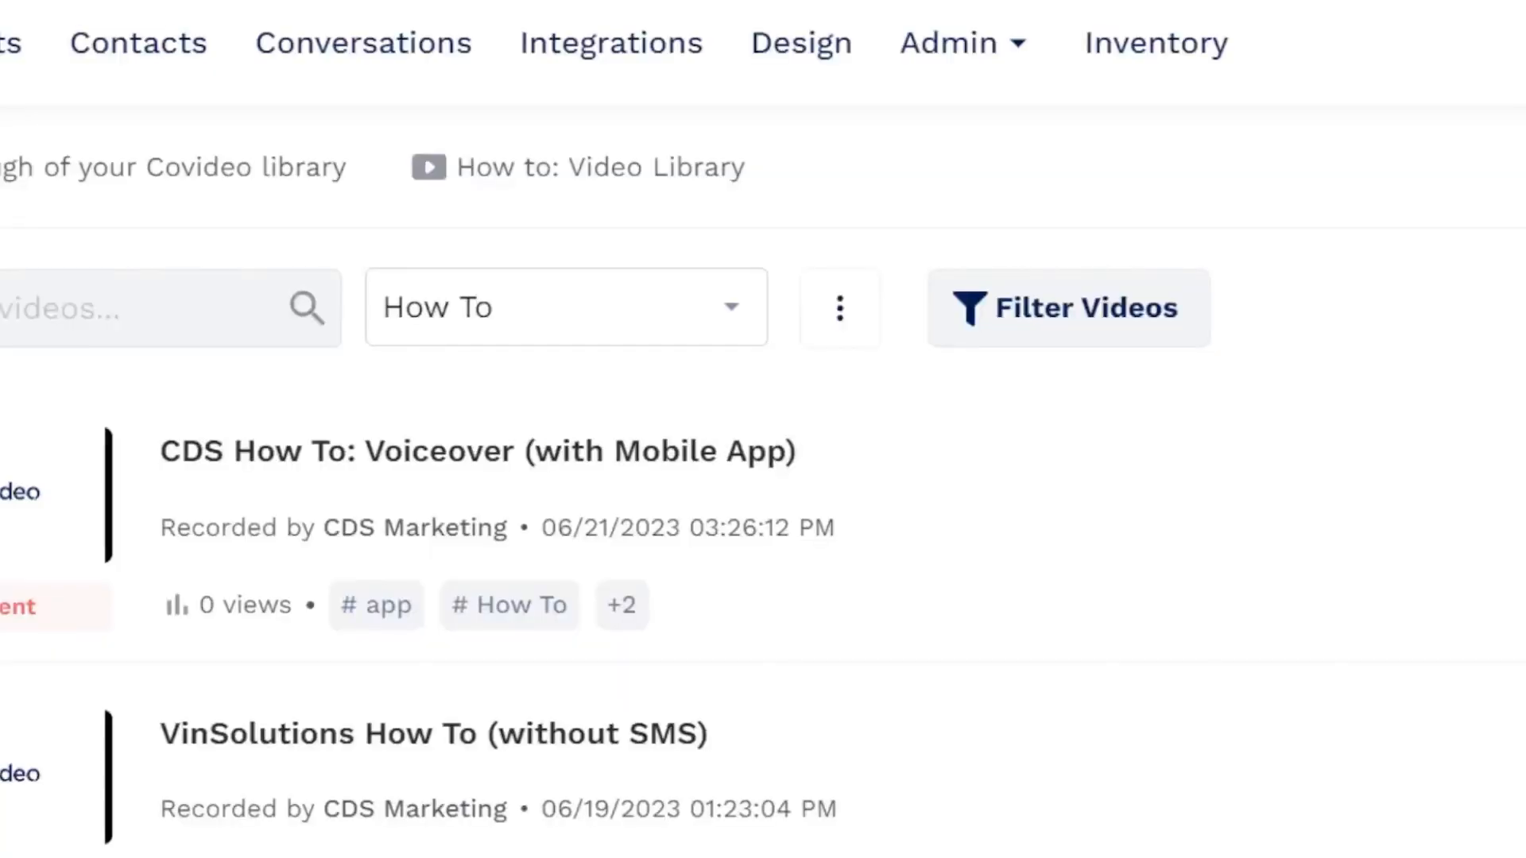
{"action": "mouse_move", "coordinate": [1274, 491]}
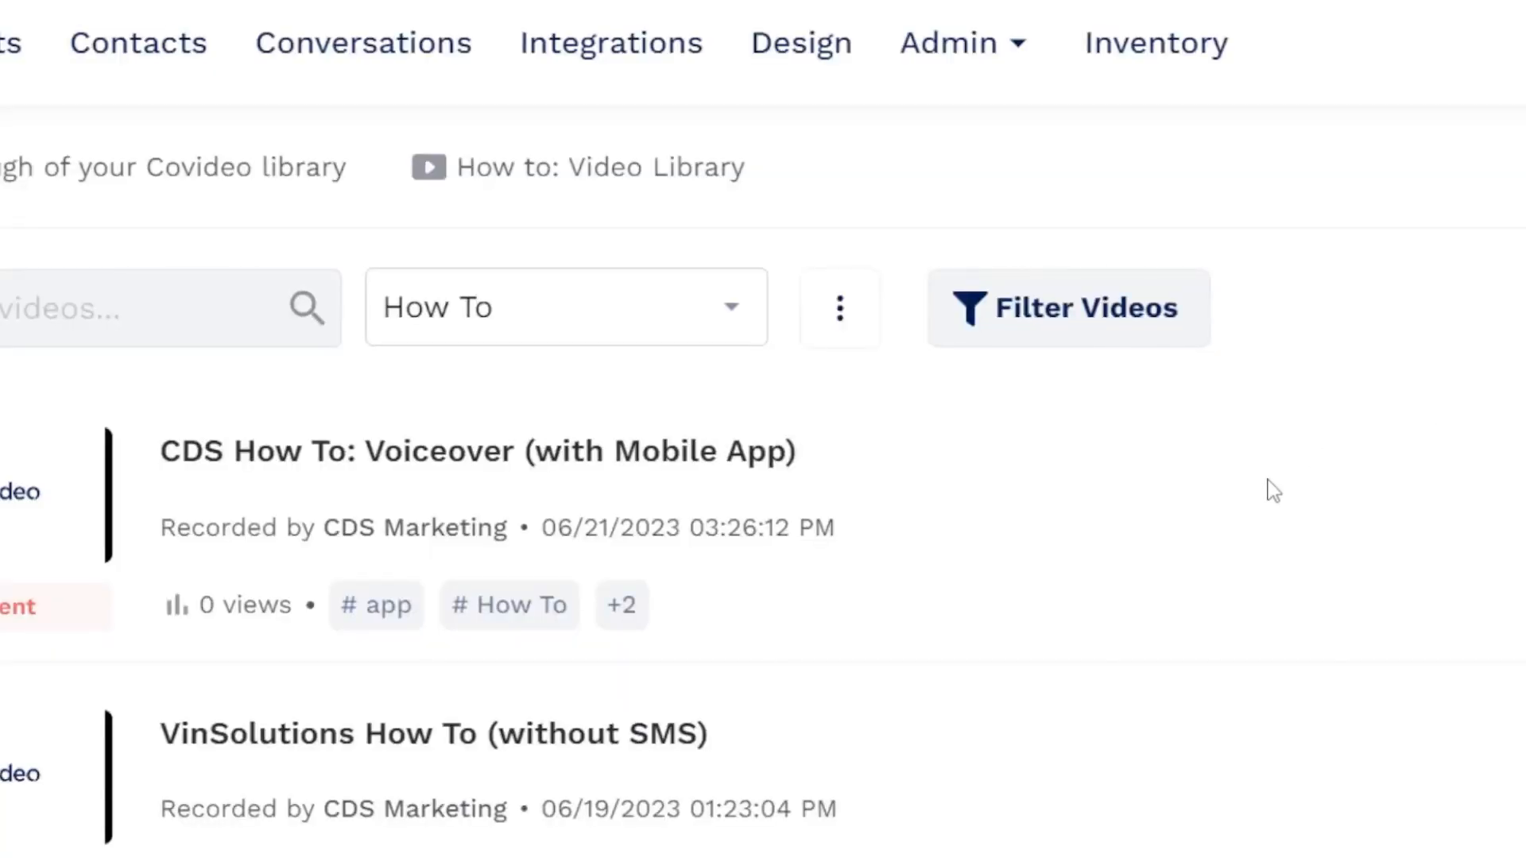
Reopen the How To folder's Share option to view its Edit Folder Access dialog.
{"action": "left_click", "coordinate": [837, 307]}
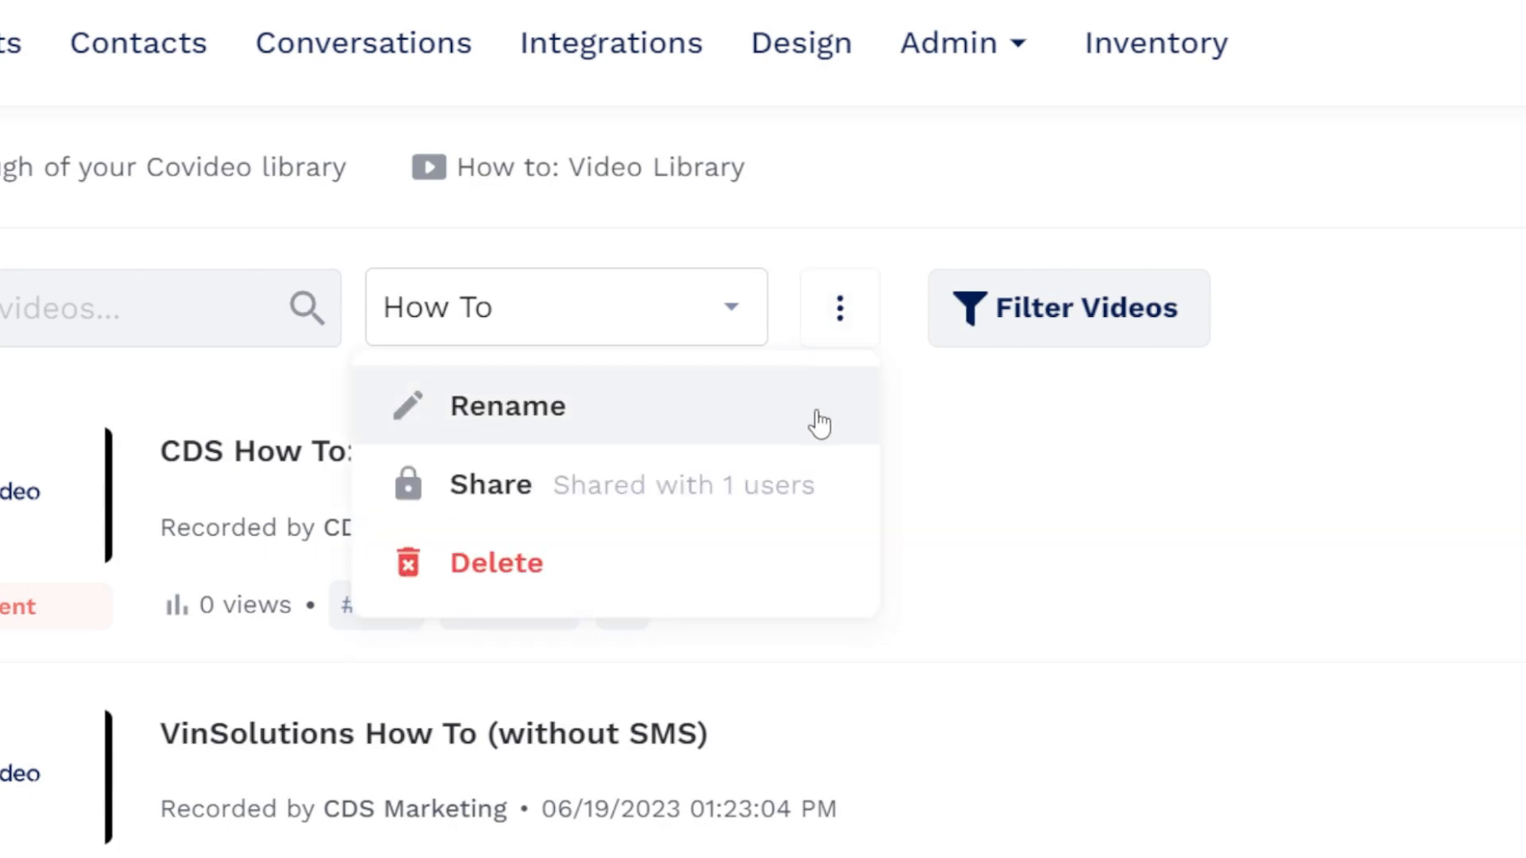
{"action": "left_click", "coordinate": [490, 485]}
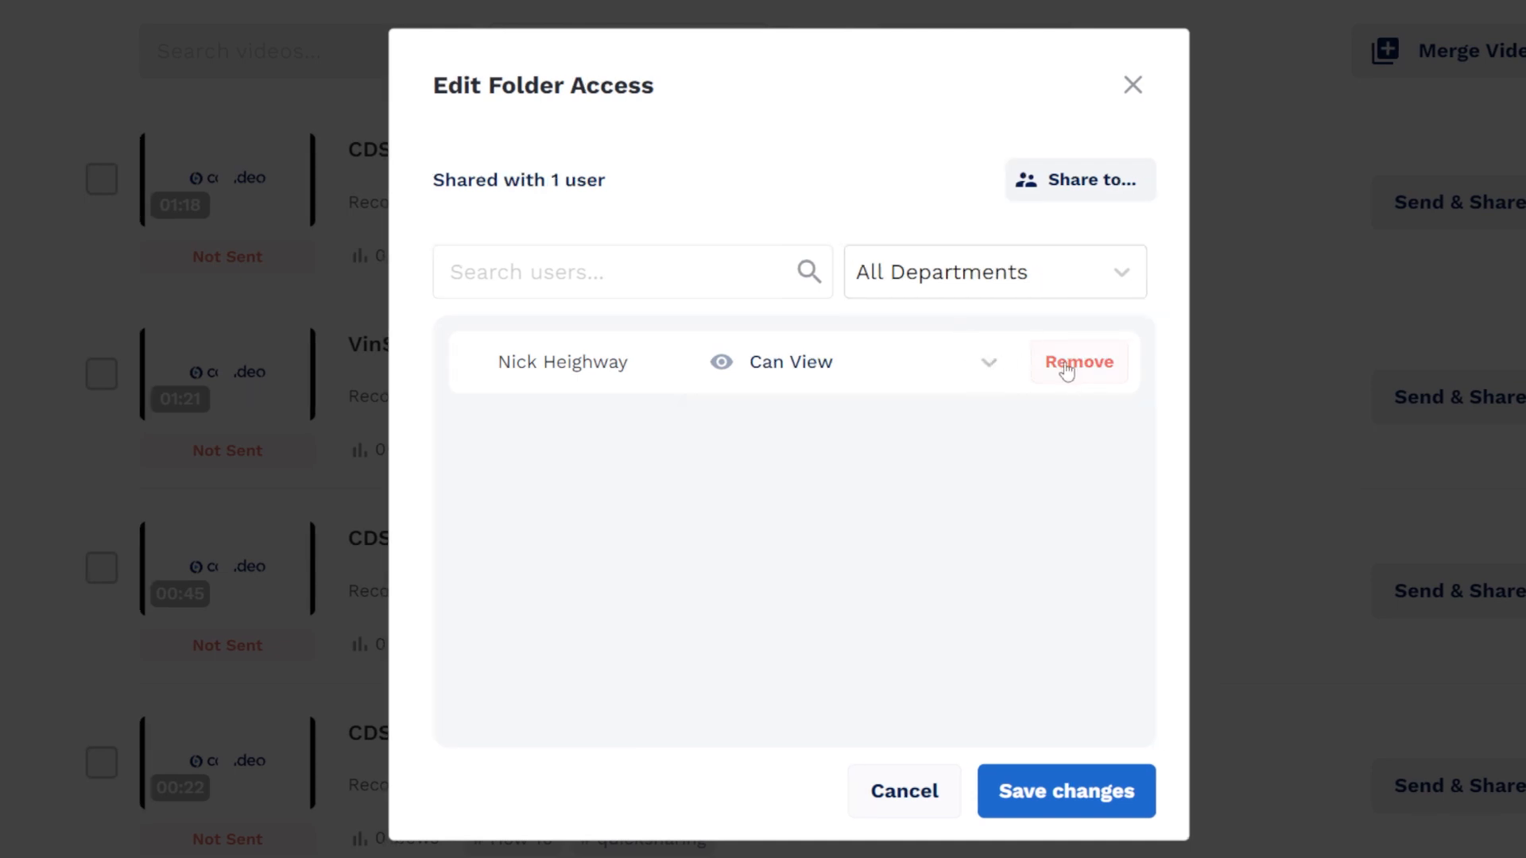
{"action": "mouse_move", "coordinate": [1062, 180]}
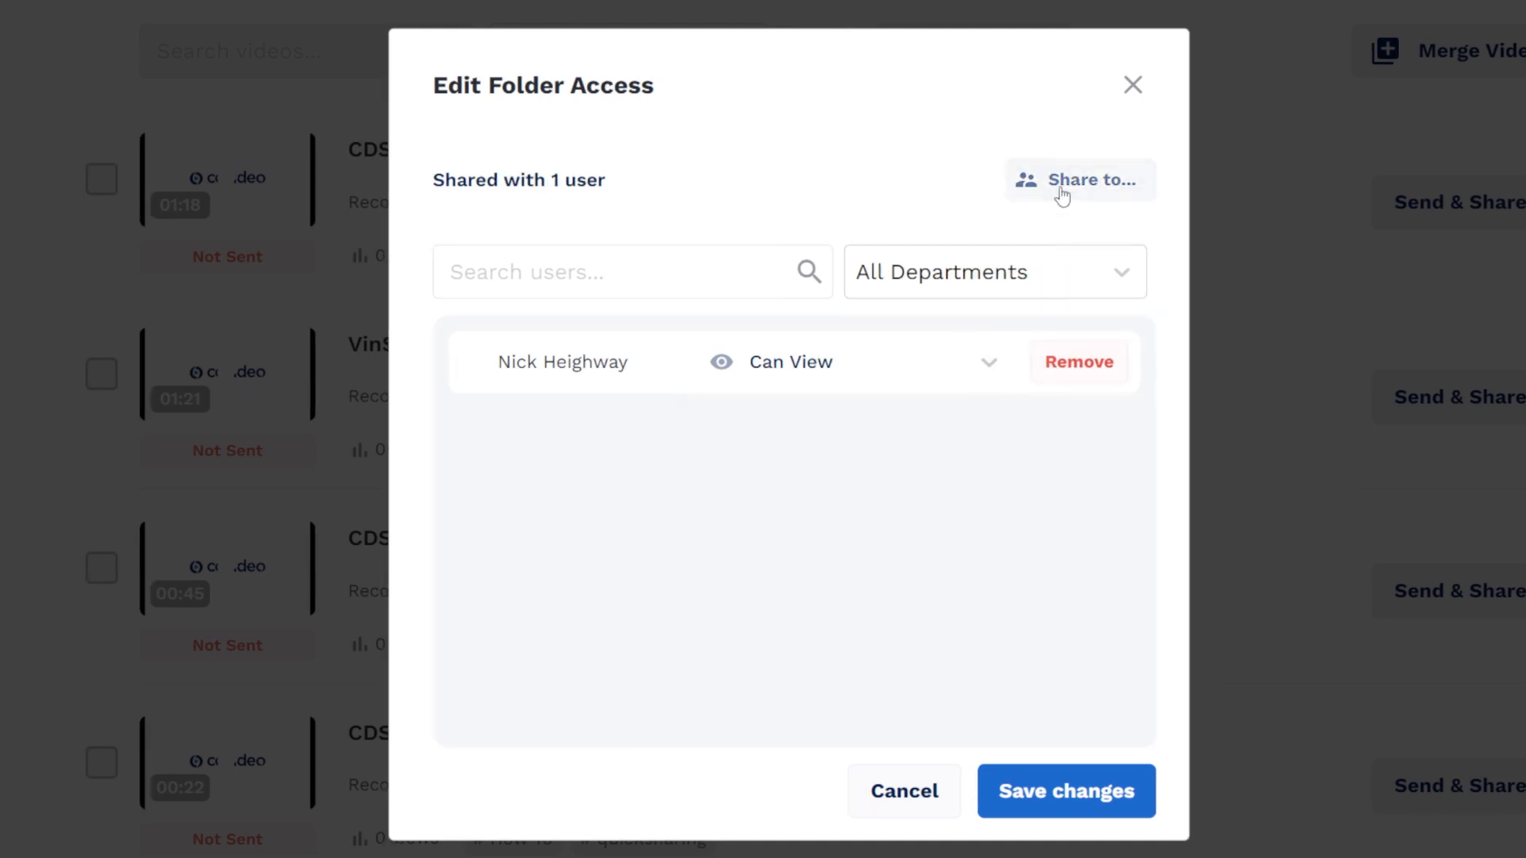